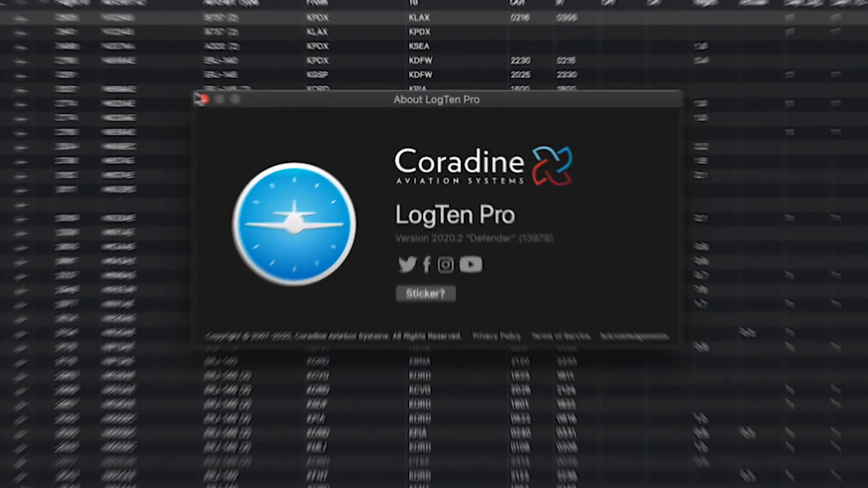
Dismiss the About LogTen Pro 2020.2 window to reveal the flight logbook.
left_click(203, 99)
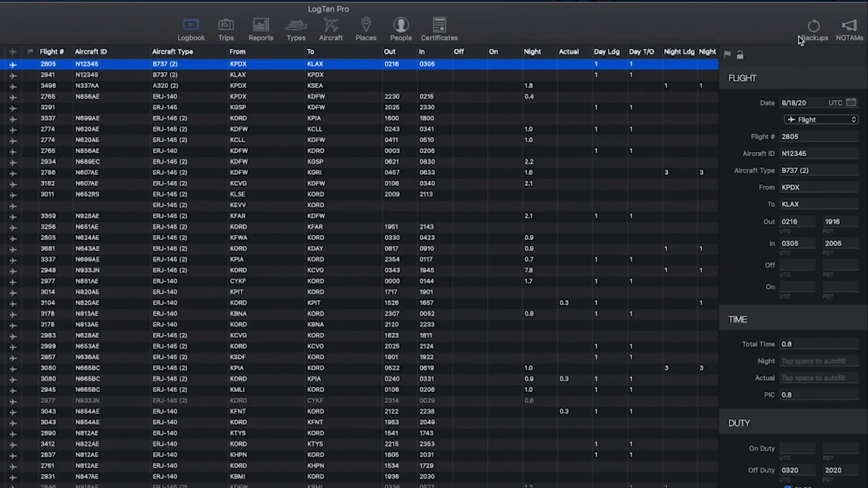
Authorize LogTen Pro's Dropbox folder access in Safari and let the page reopen LogTen Pro.
left_click(812, 27)
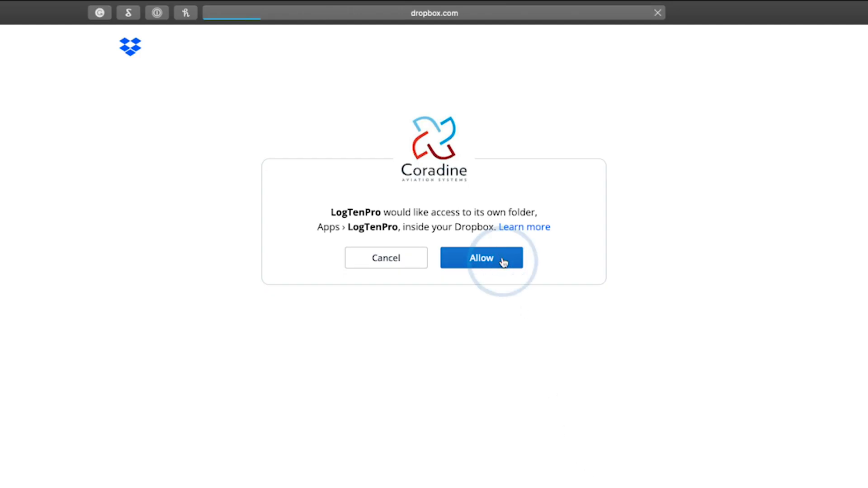
left_click(480, 258)
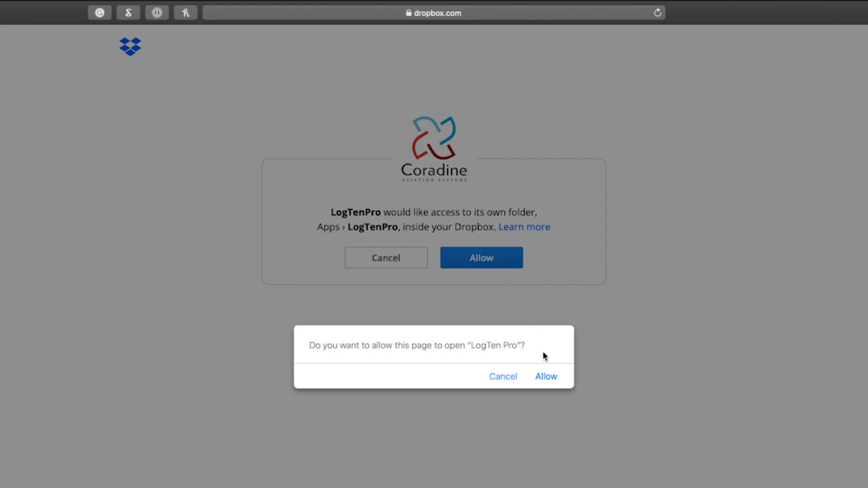
left_click(545, 377)
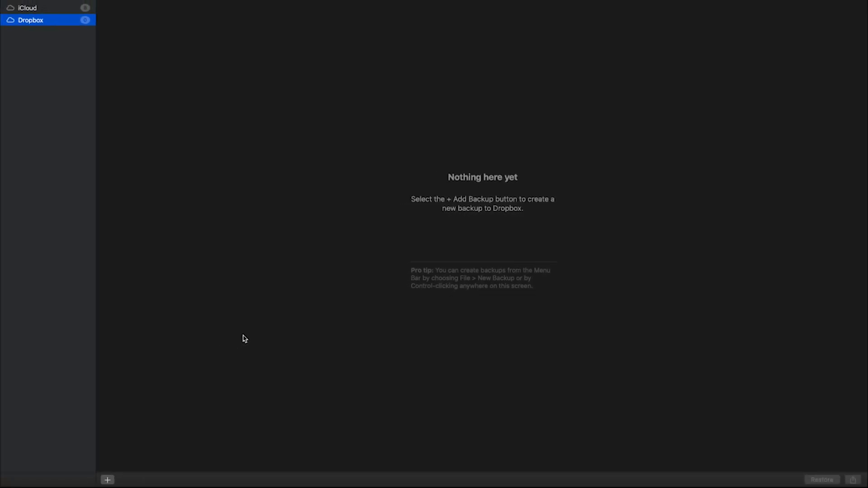
Select Dropbox in the Backups sidebar and choose Add Backup.
left_click(108, 480)
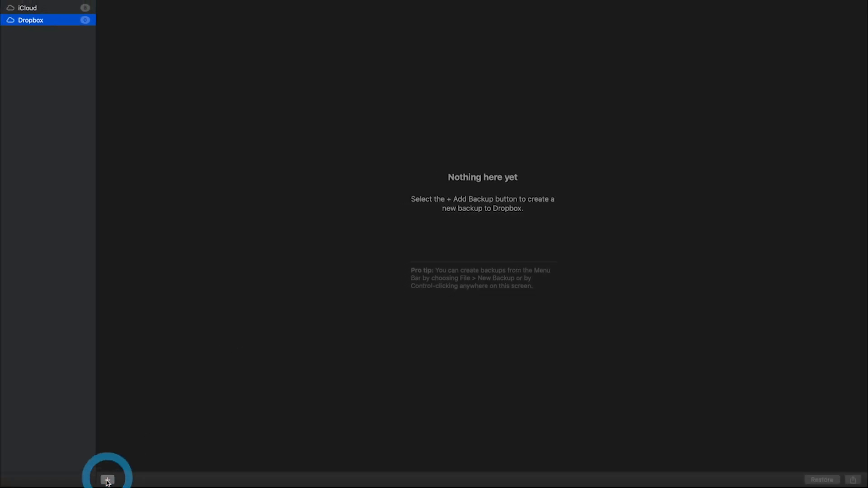
left_click(108, 479)
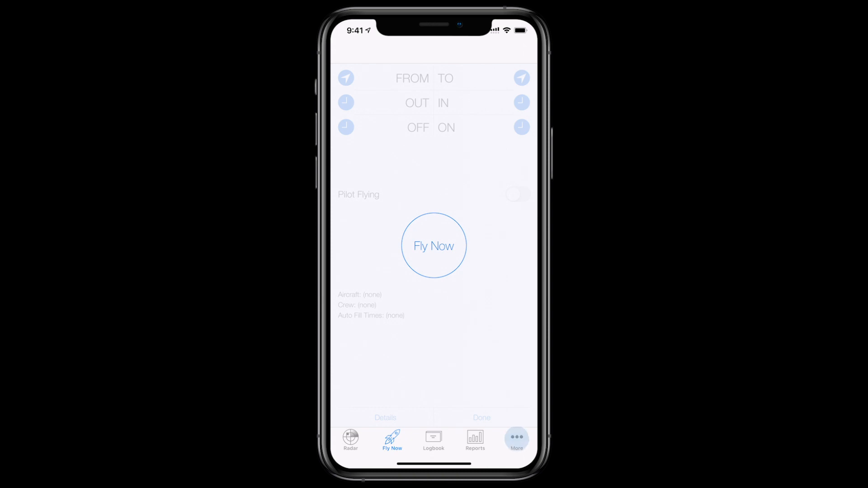
Go to More > Settings > Backup on iPhone and pick the Dropbox segment.
left_click(515, 439)
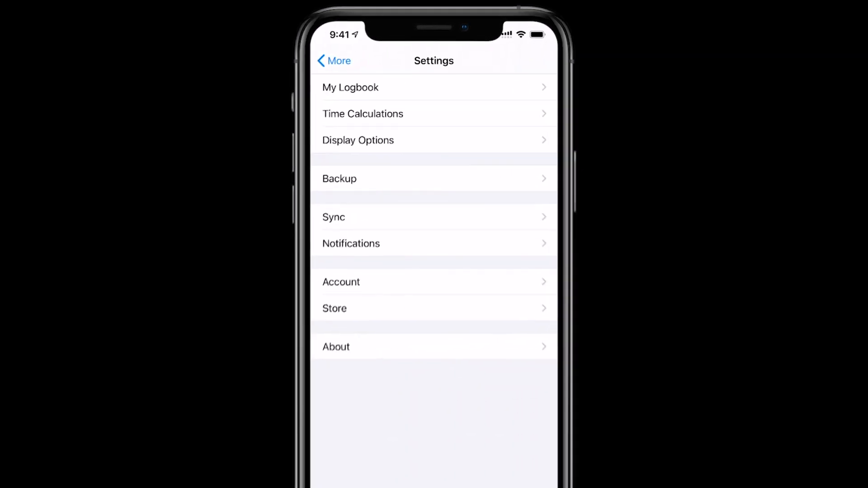
left_click(340, 179)
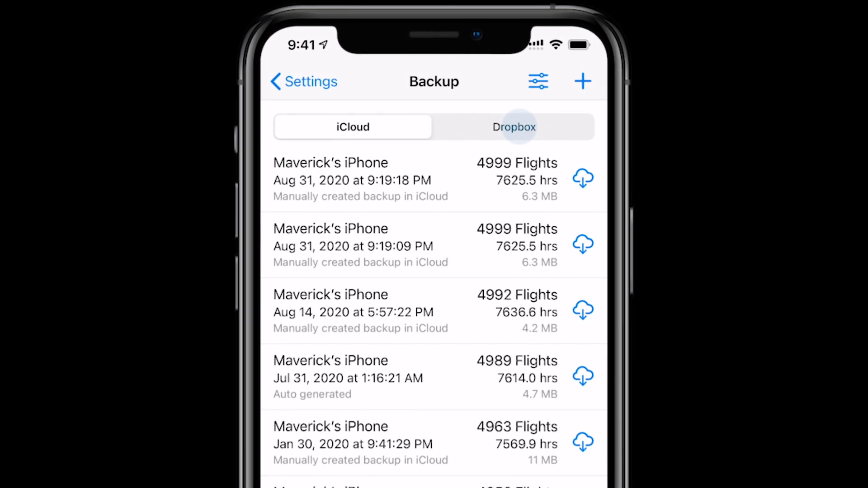
left_click(514, 127)
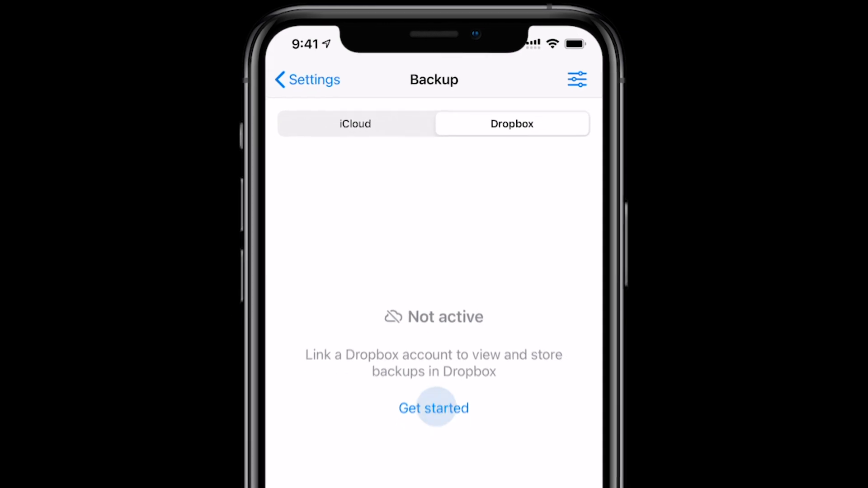
Get started, sign in to Dropbox with Face ID, and return to the Backup screen.
left_click(433, 408)
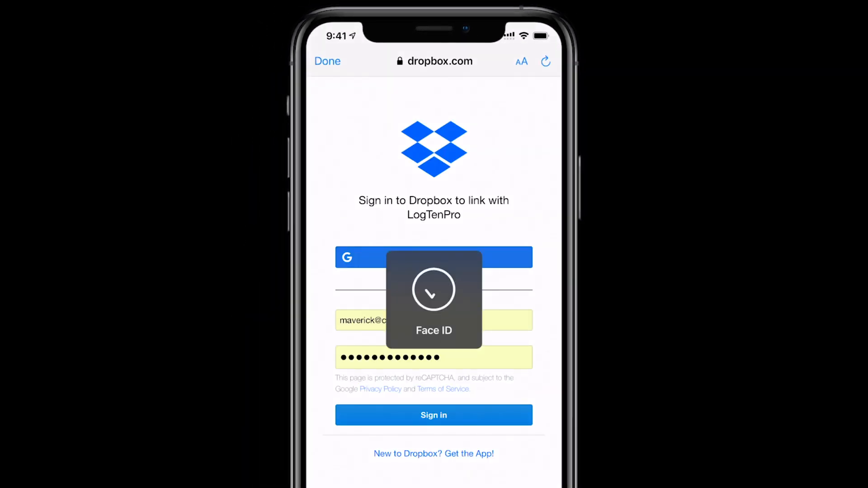
left_click(434, 414)
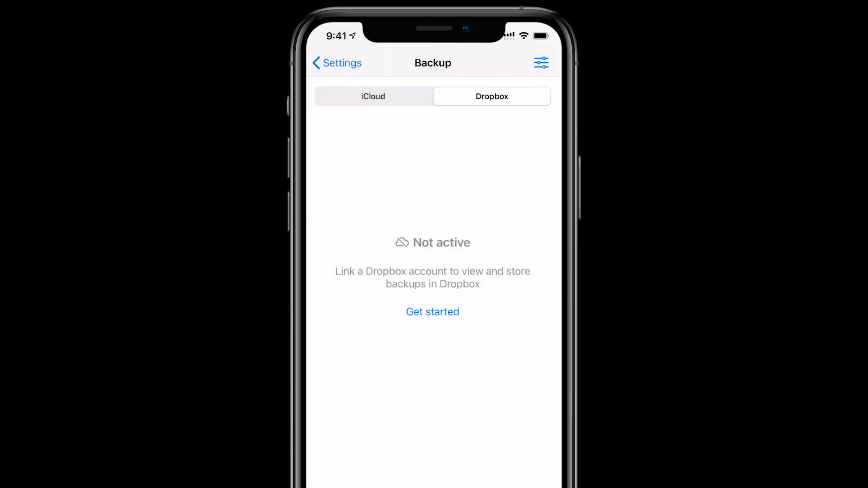
left_click(432, 311)
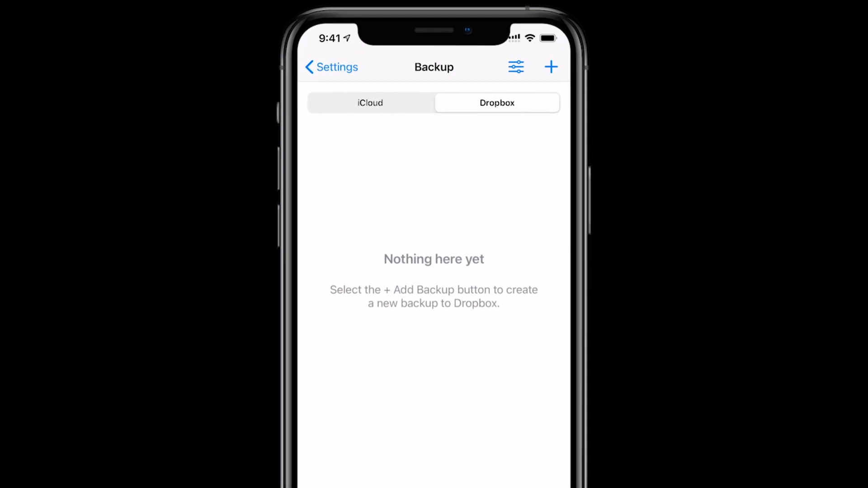
left_click(550, 67)
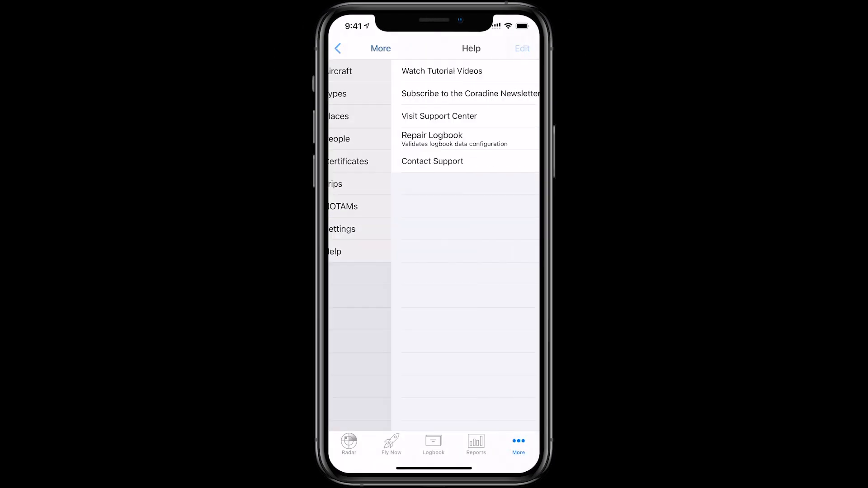
Choose Contact Support from the Help options.
left_click(432, 161)
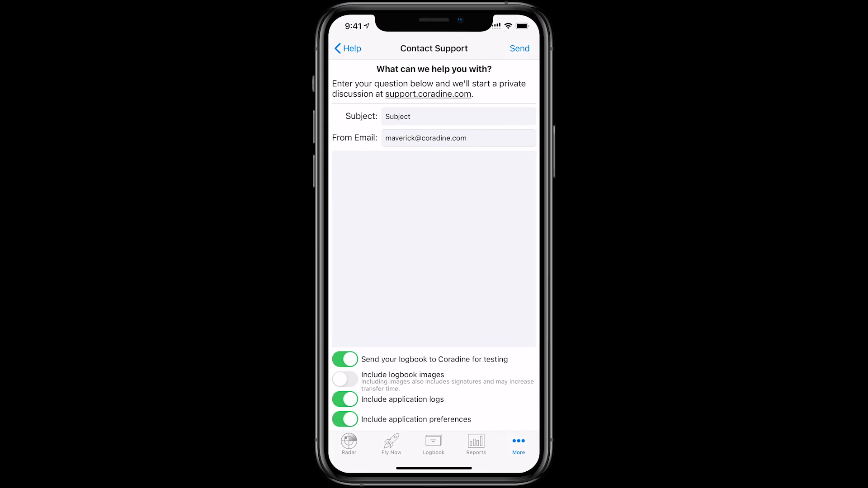